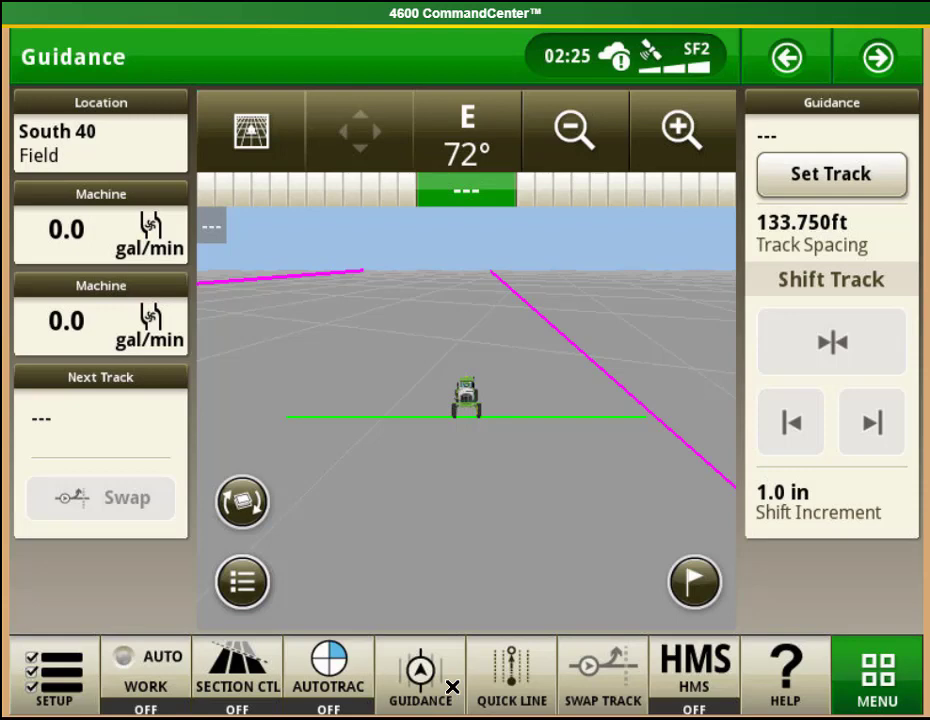
- Bring up the Applications menu from the bottom shortcut bar
click(876, 674)
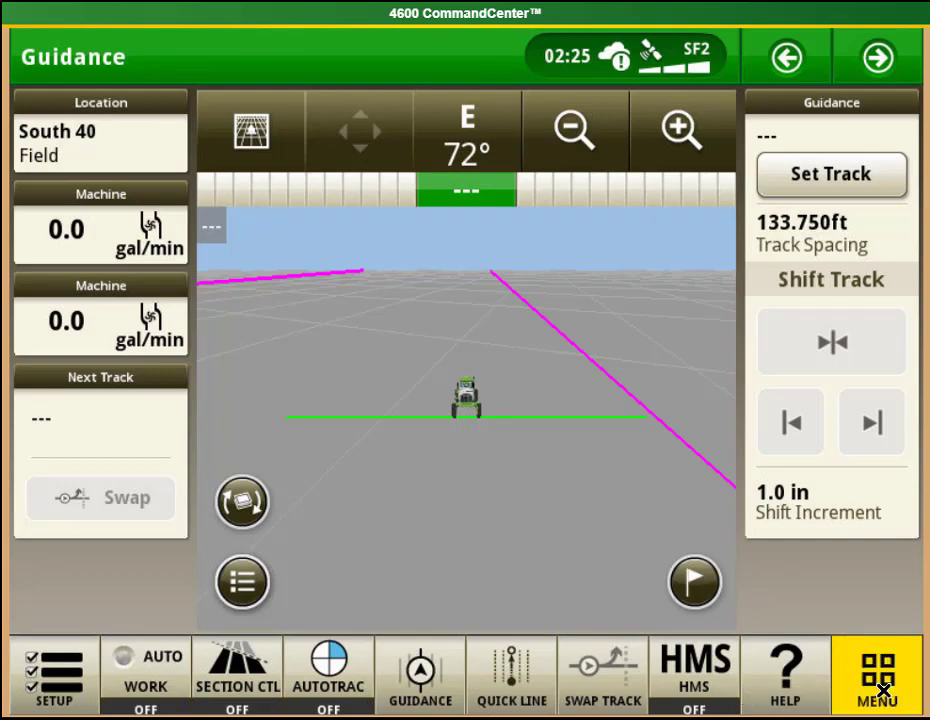
click(875, 675)
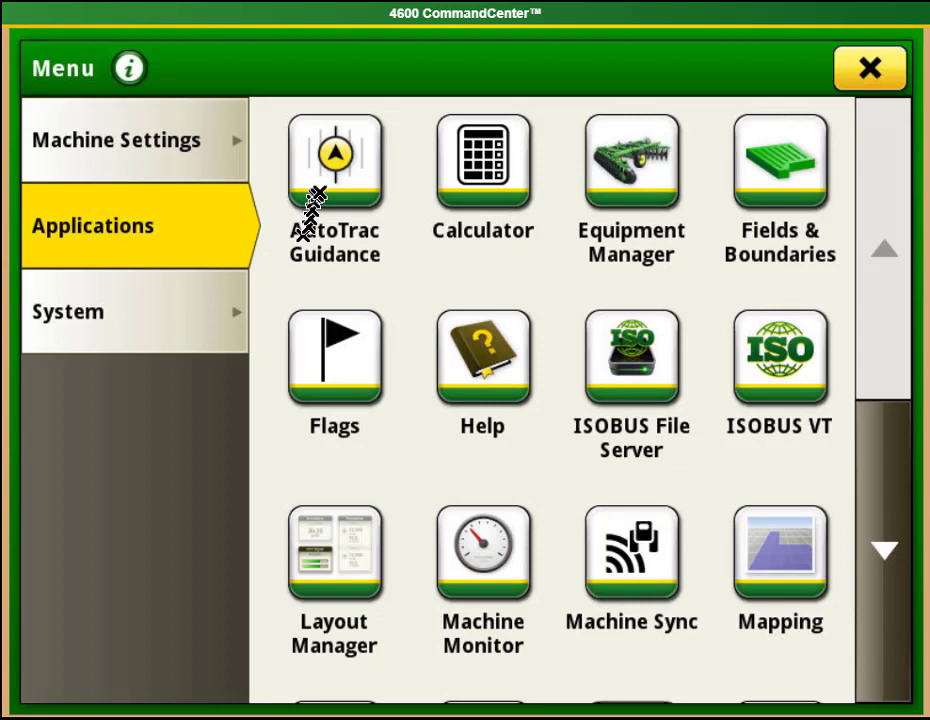
- Start a new guidance track in AutoTrac Guidance and pick the Curve Track / Adaptive Curve method
click(335, 160)
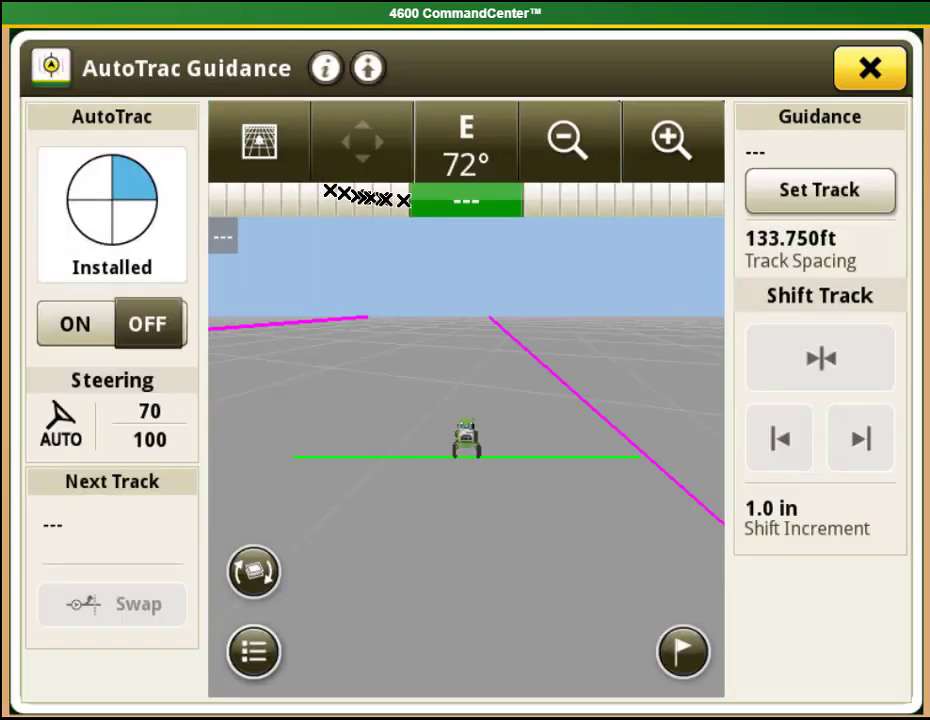
click(253, 652)
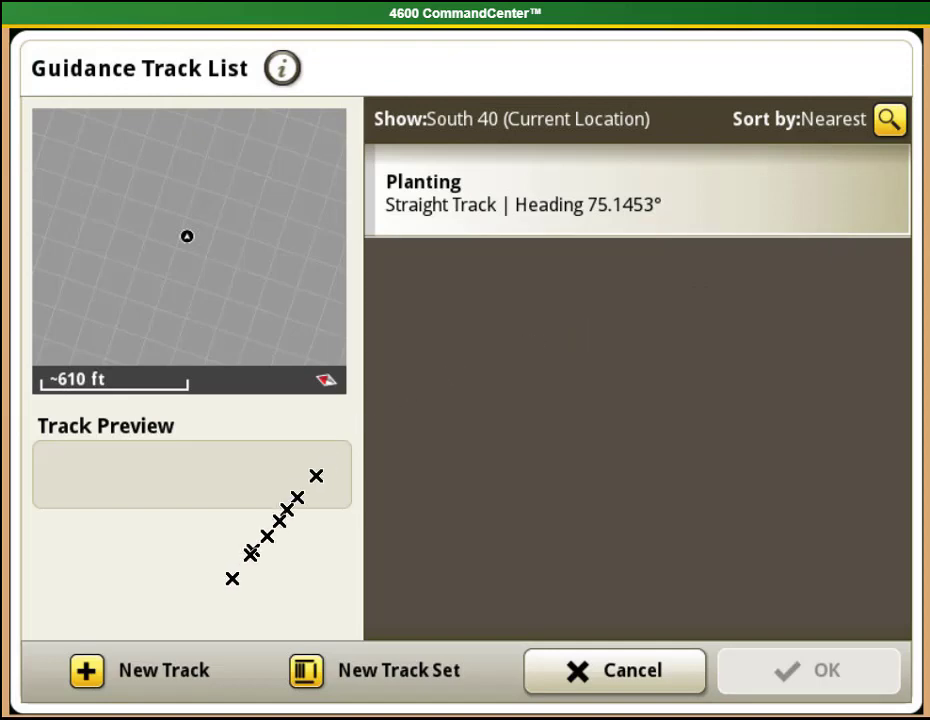
click(137, 670)
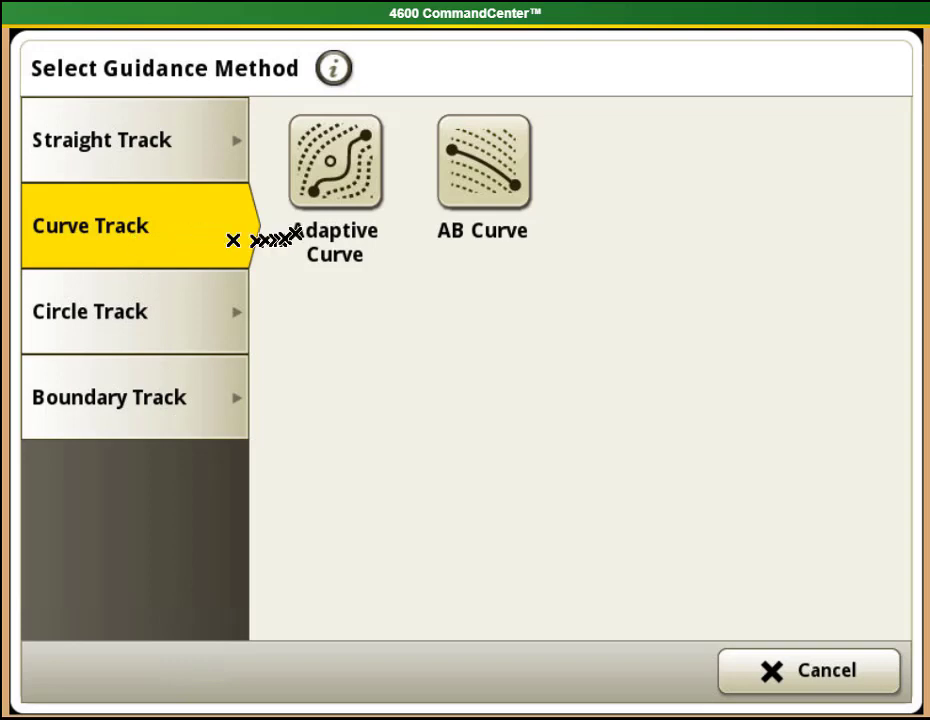
click(335, 160)
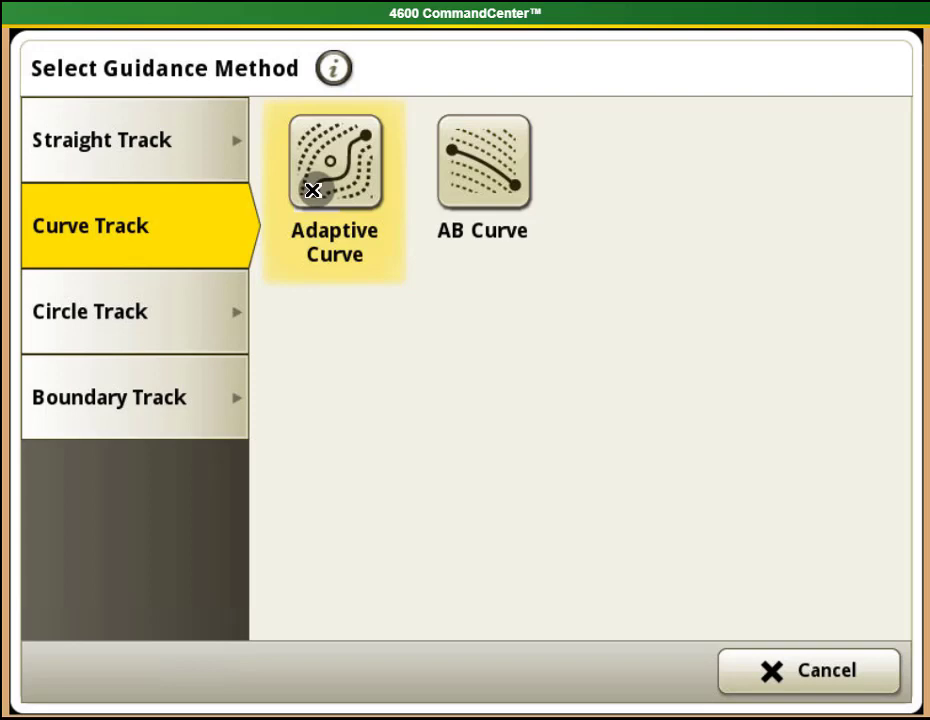
- Confirm Adaptive Curve and name the new guidance track 'curve'
click(334, 161)
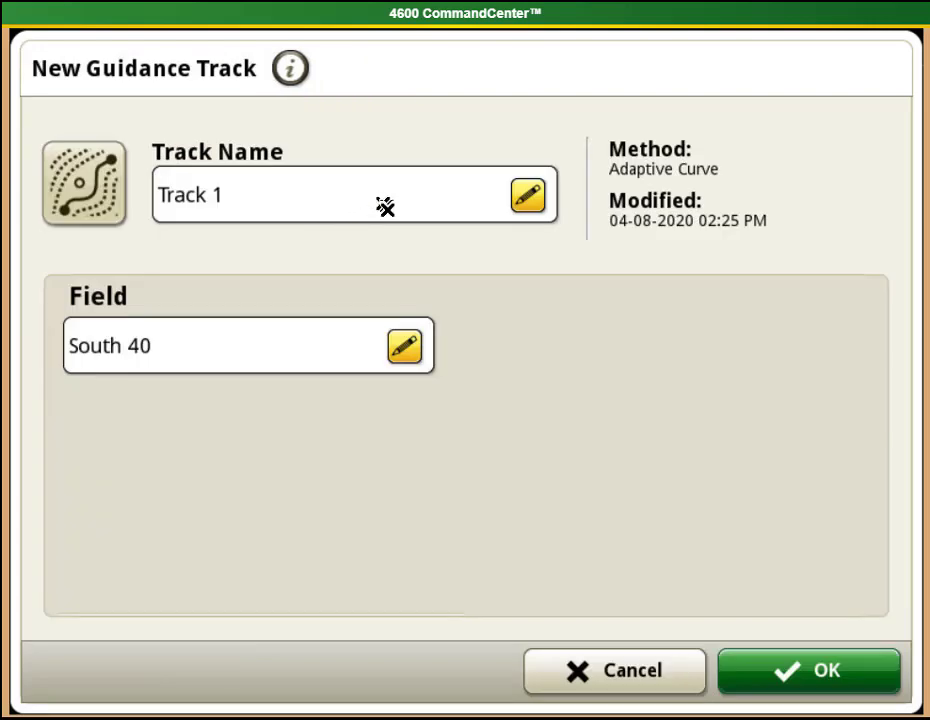
click(527, 195)
text(curv)
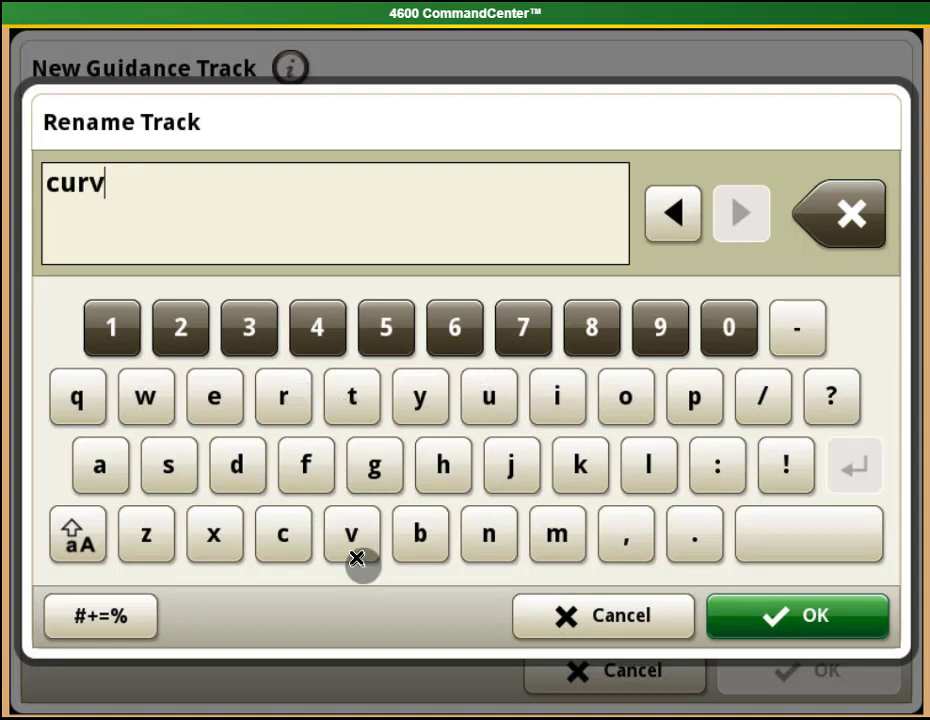
click(213, 397)
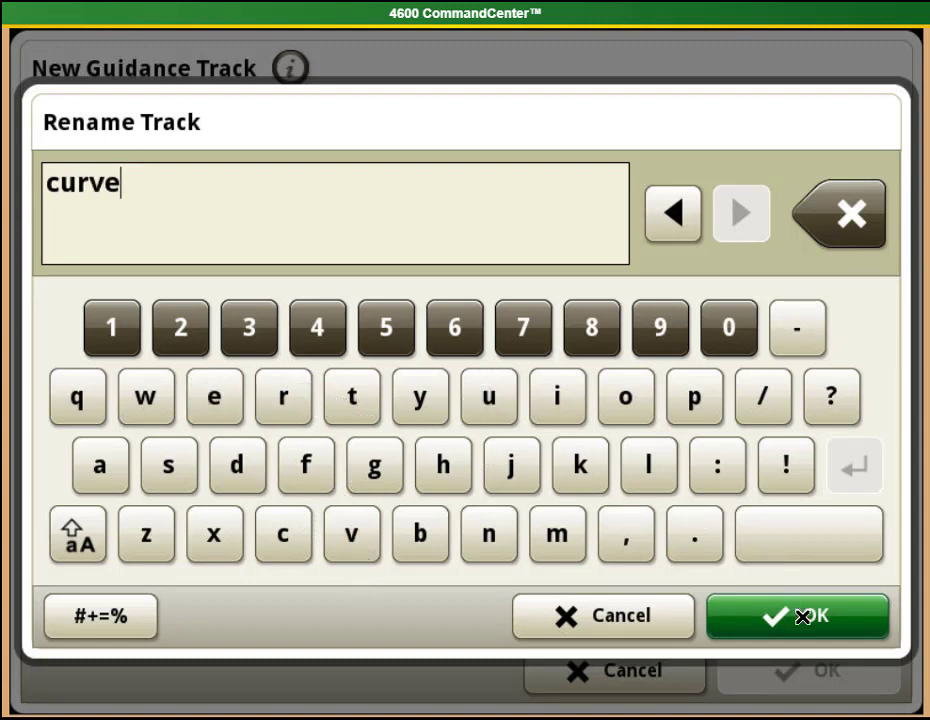
click(798, 616)
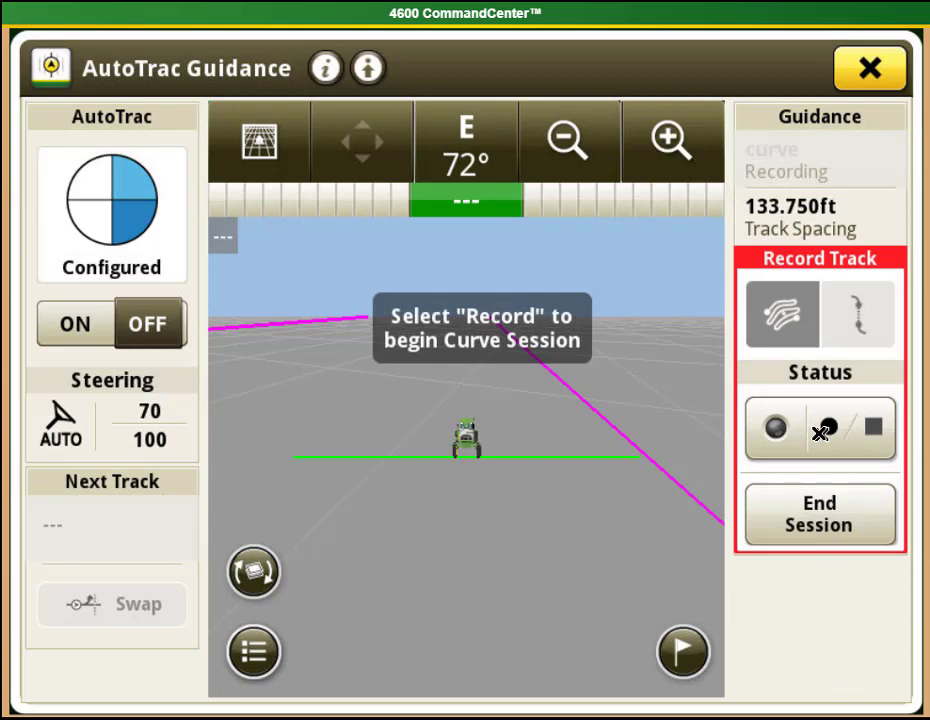
- Begin recording the curve track in curved-path mode while driving
click(775, 428)
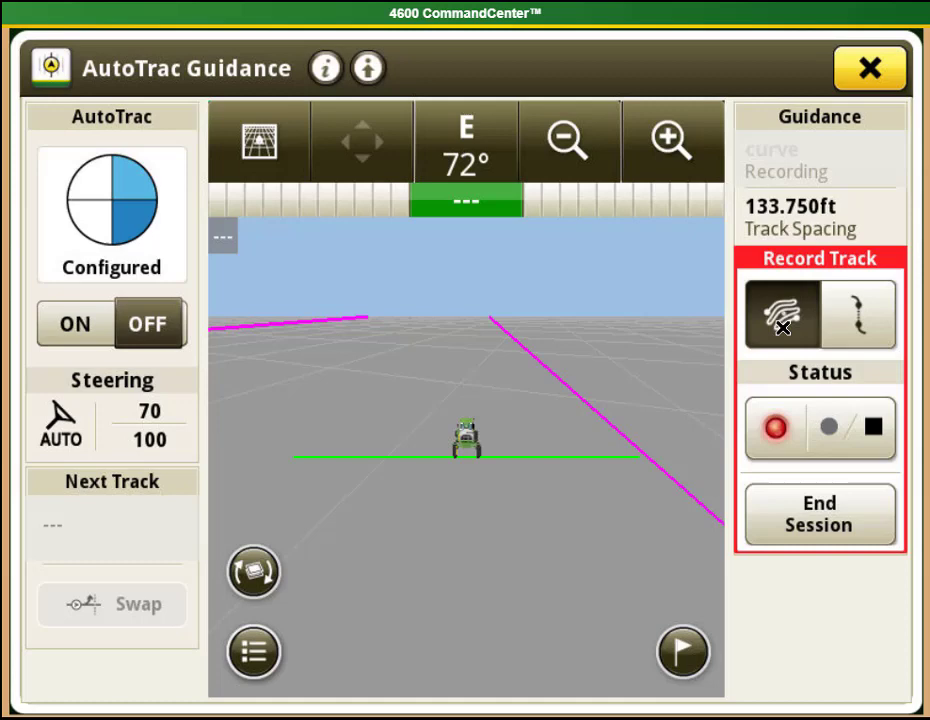
click(857, 313)
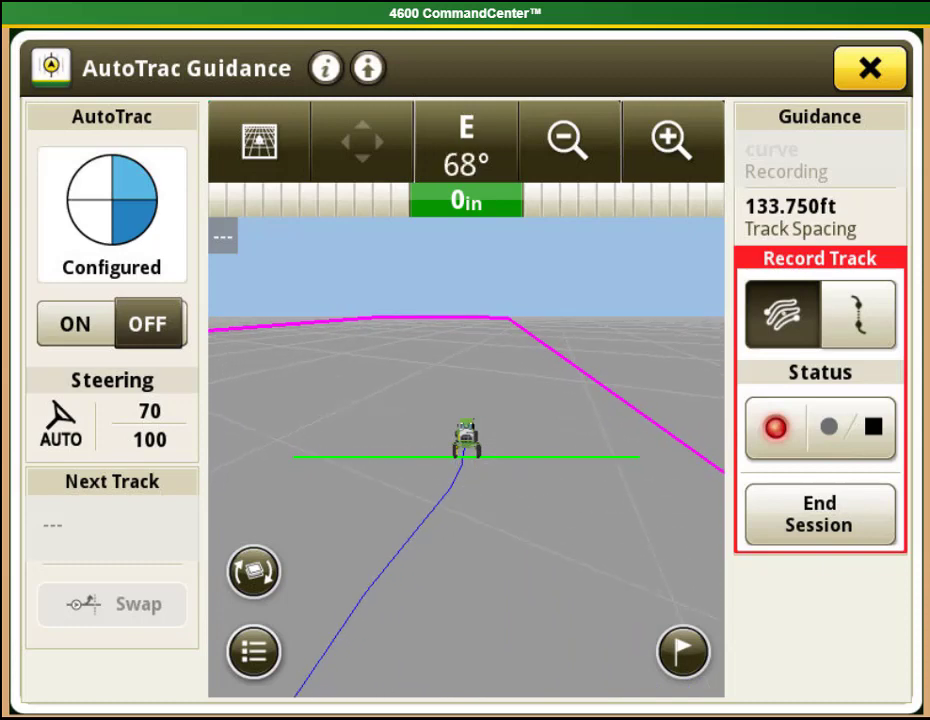
- Record a straight-segment stretch, then return to curved-path recording
click(857, 314)
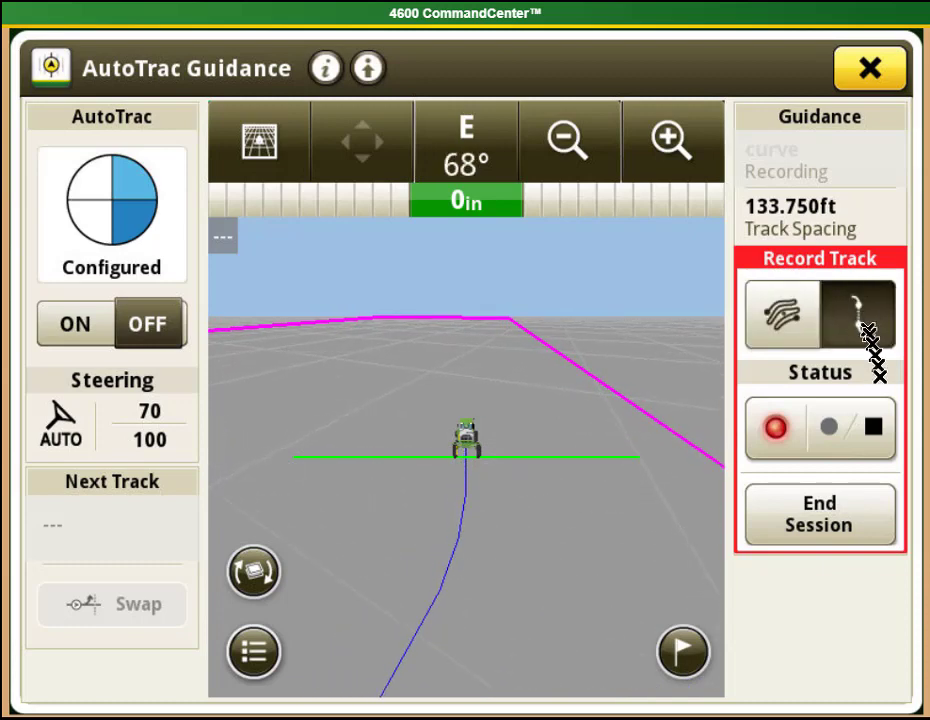
click(872, 427)
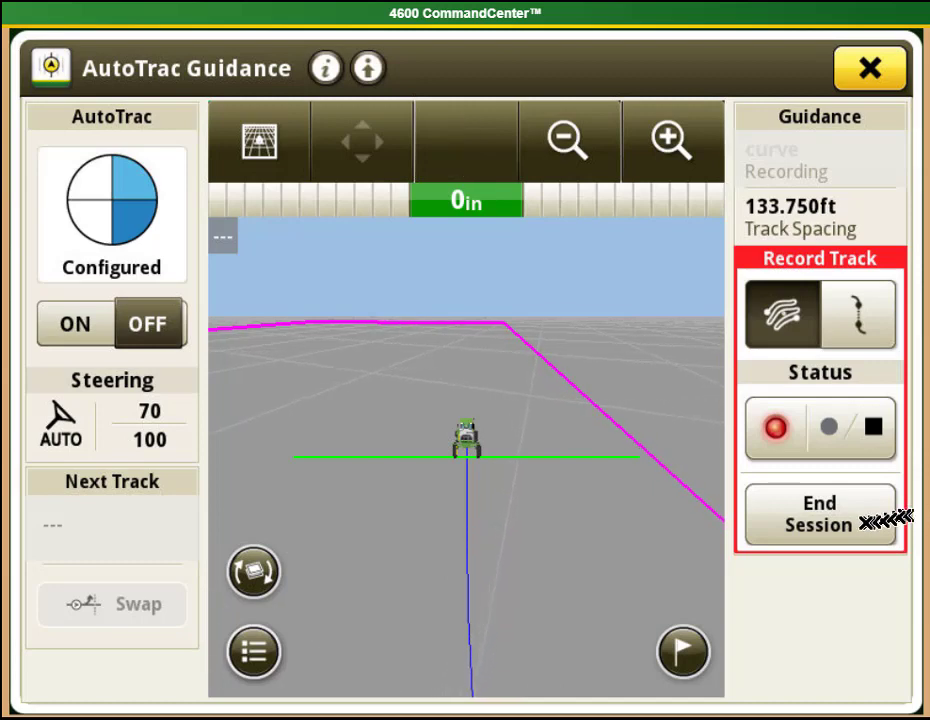
click(819, 513)
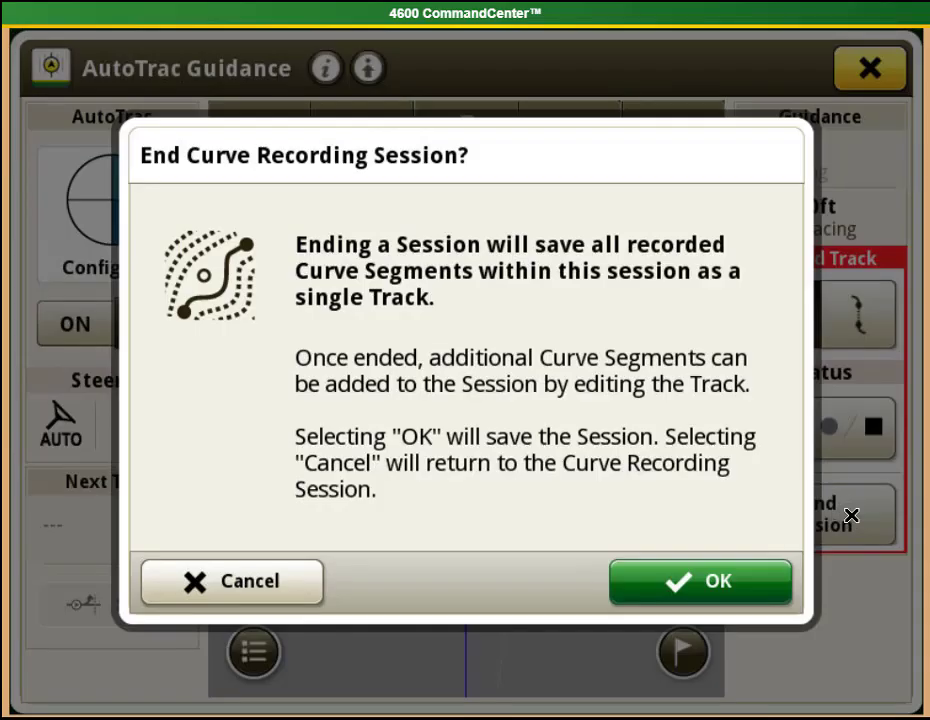
mouse_move(844, 521)
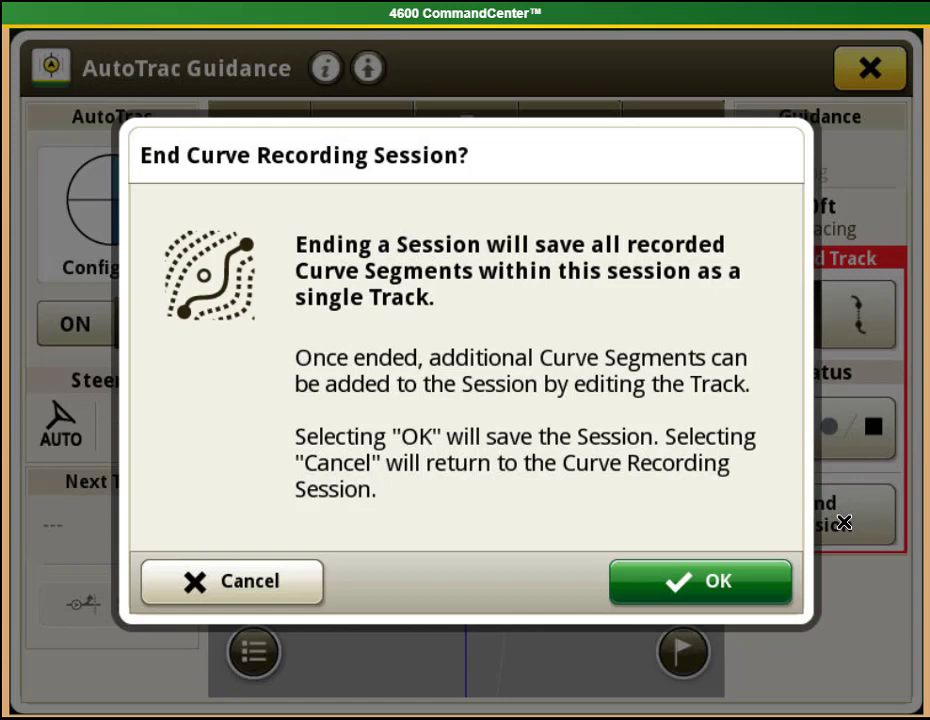
mouse_move(750, 573)
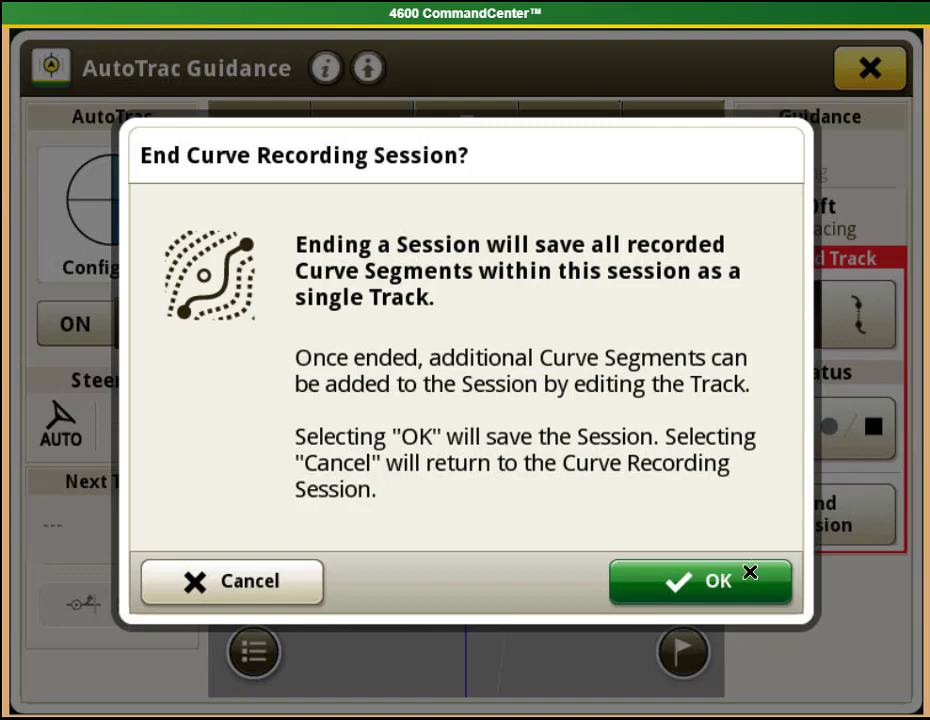
click(700, 582)
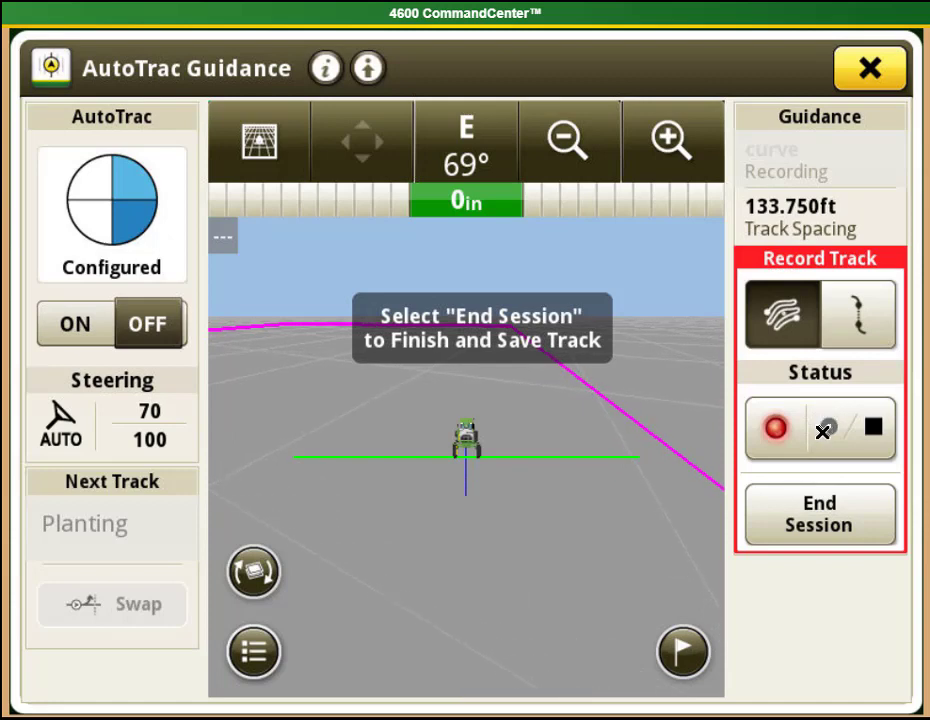
- End the session, save it as the single track 'curve', and switch AutoTrac ON
click(822, 428)
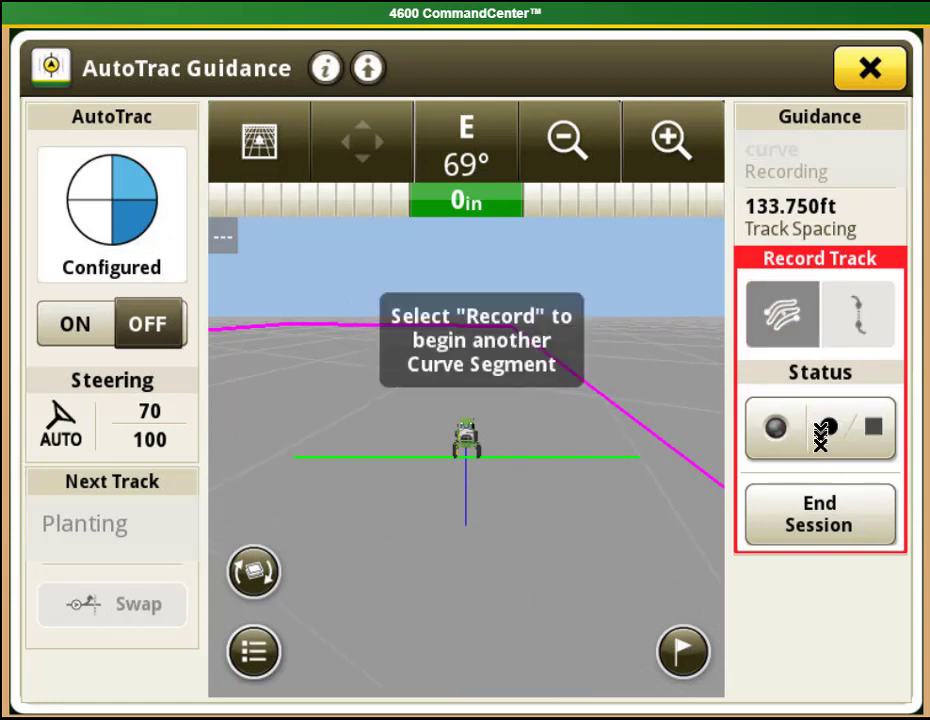
click(819, 513)
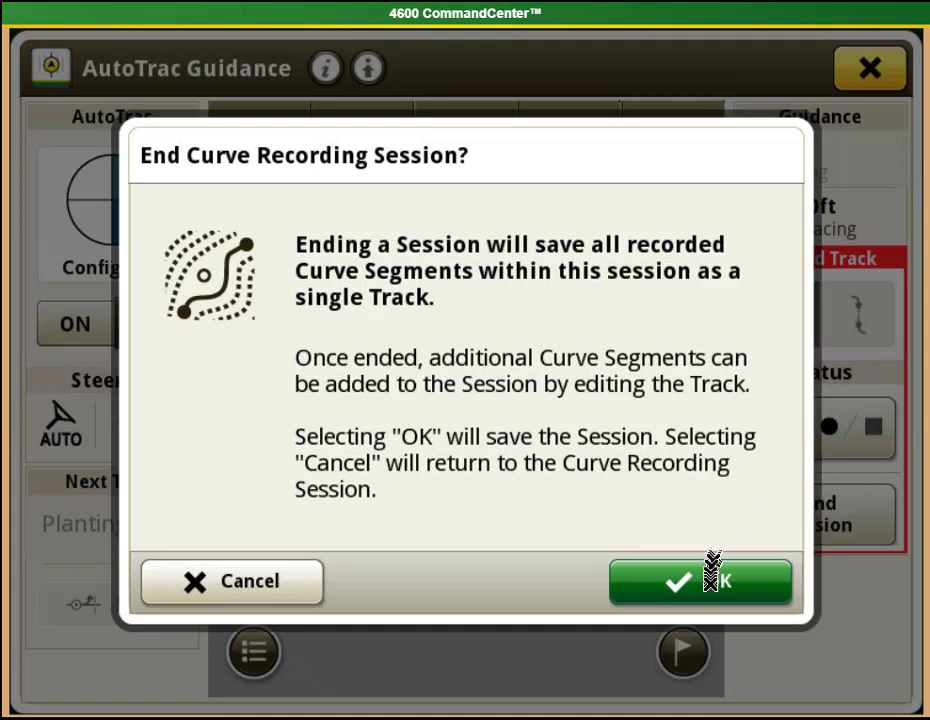
click(700, 582)
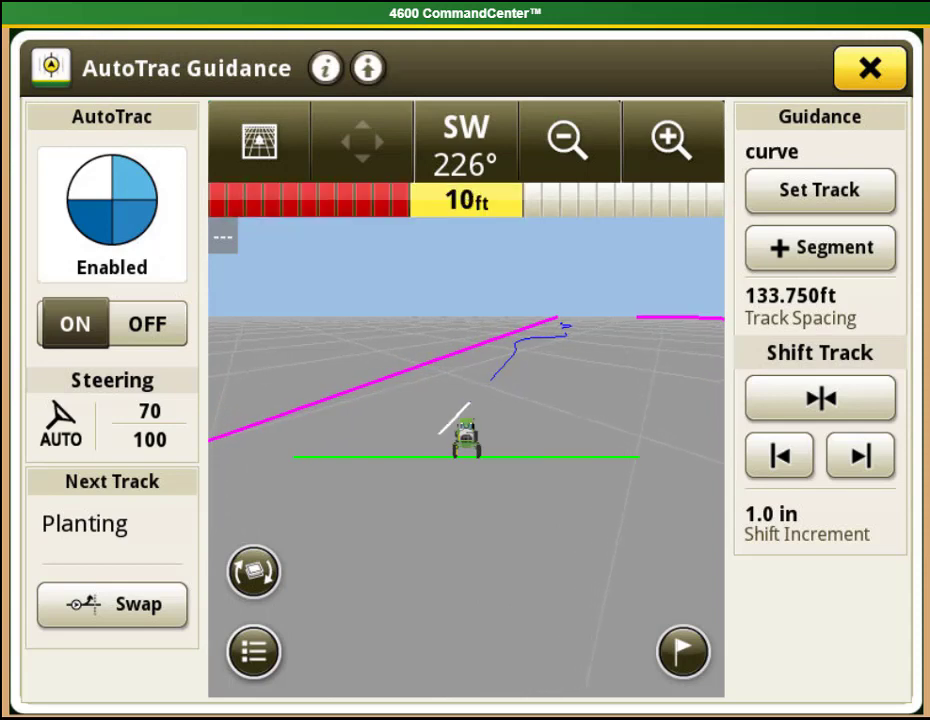
click(670, 138)
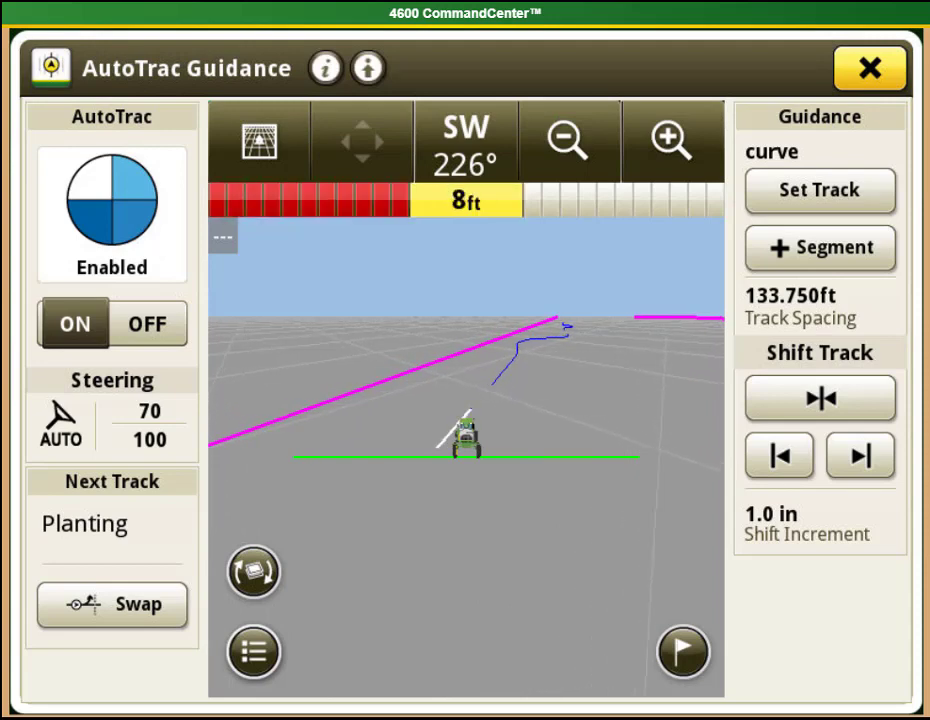